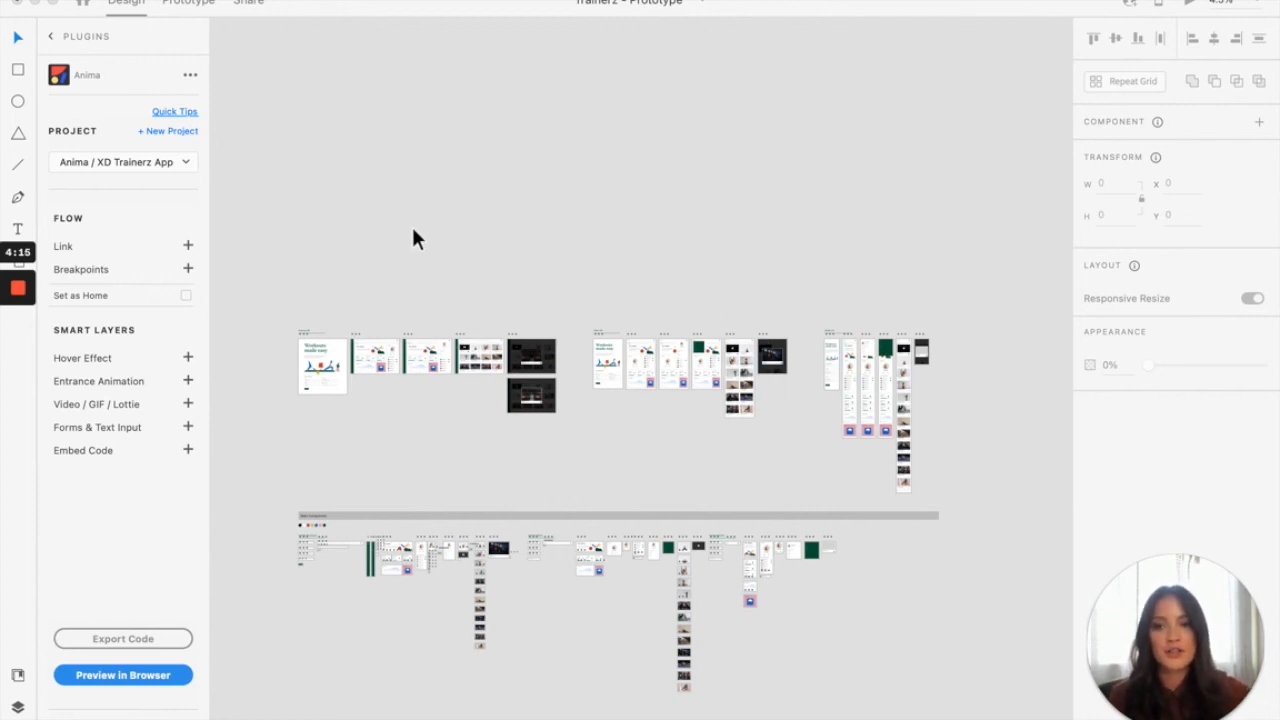
# Keep the XD Trainerz App project linked and launch Preview in Browser for the homepage artboards.
pyautogui.click(124, 160)
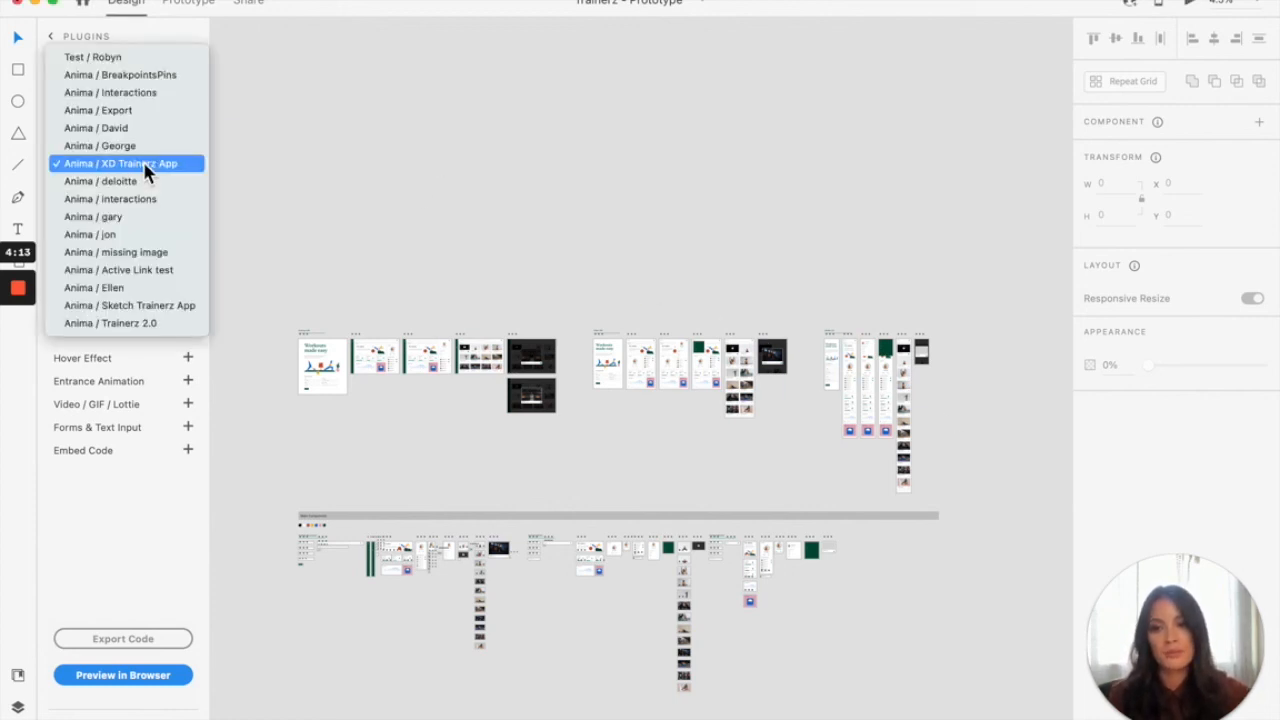
pyautogui.click(120, 164)
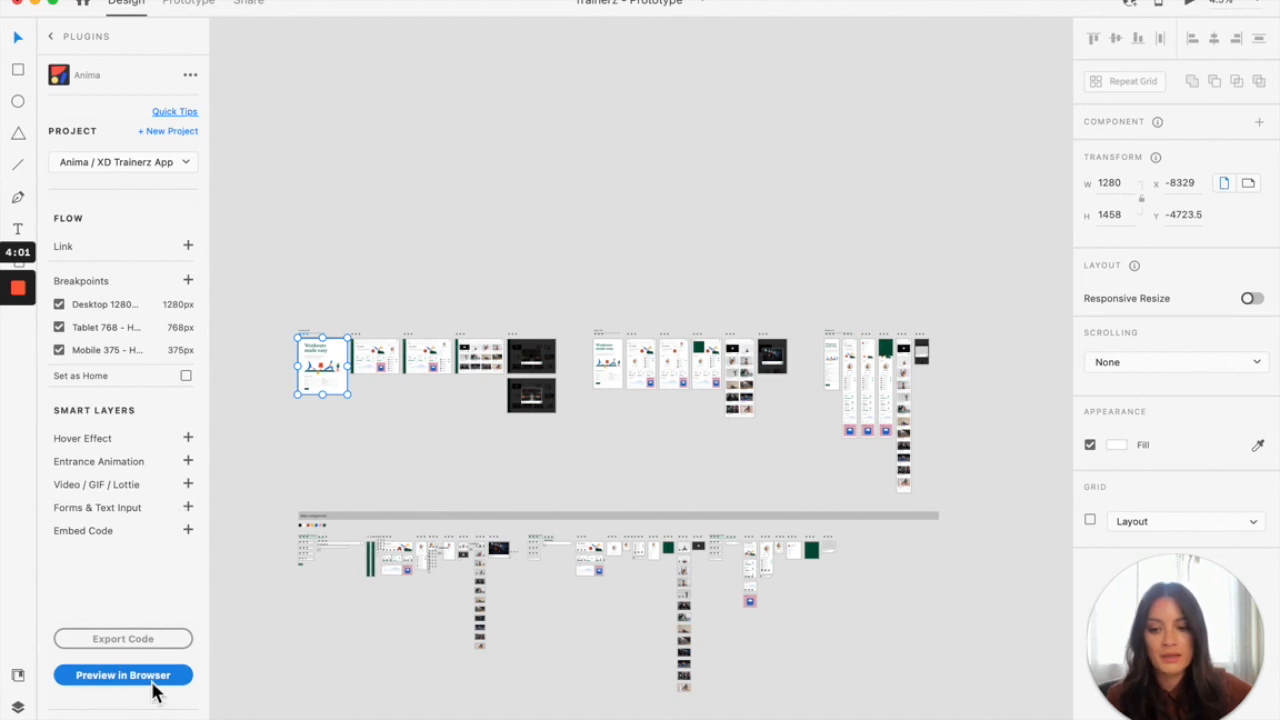
pyautogui.click(122, 676)
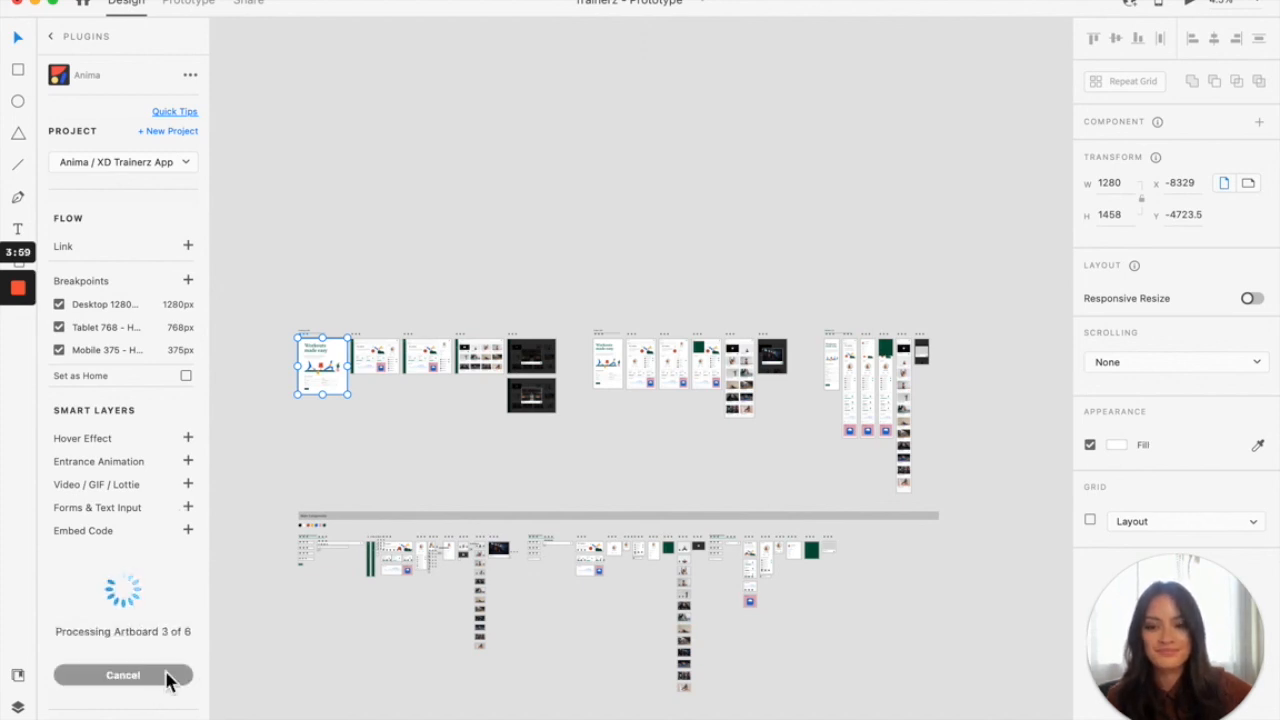
pyautogui.moveTo(248, 668)
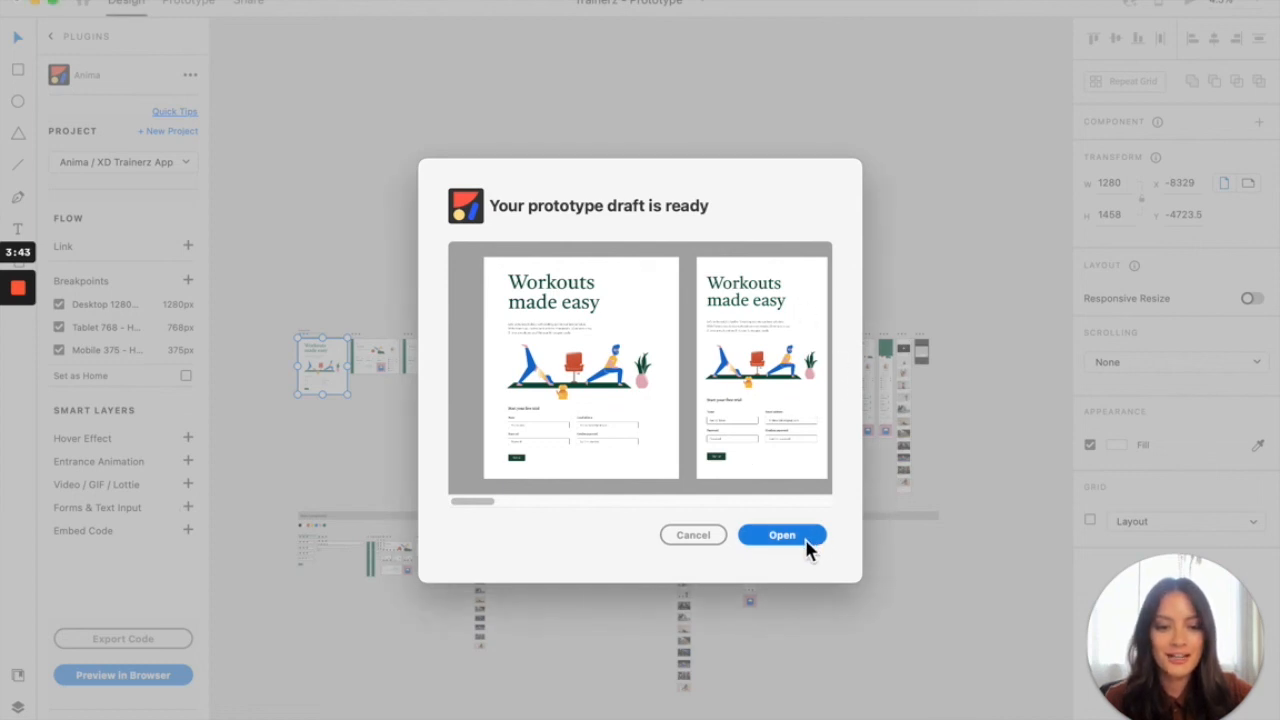
pyautogui.moveTo(1060, 504)
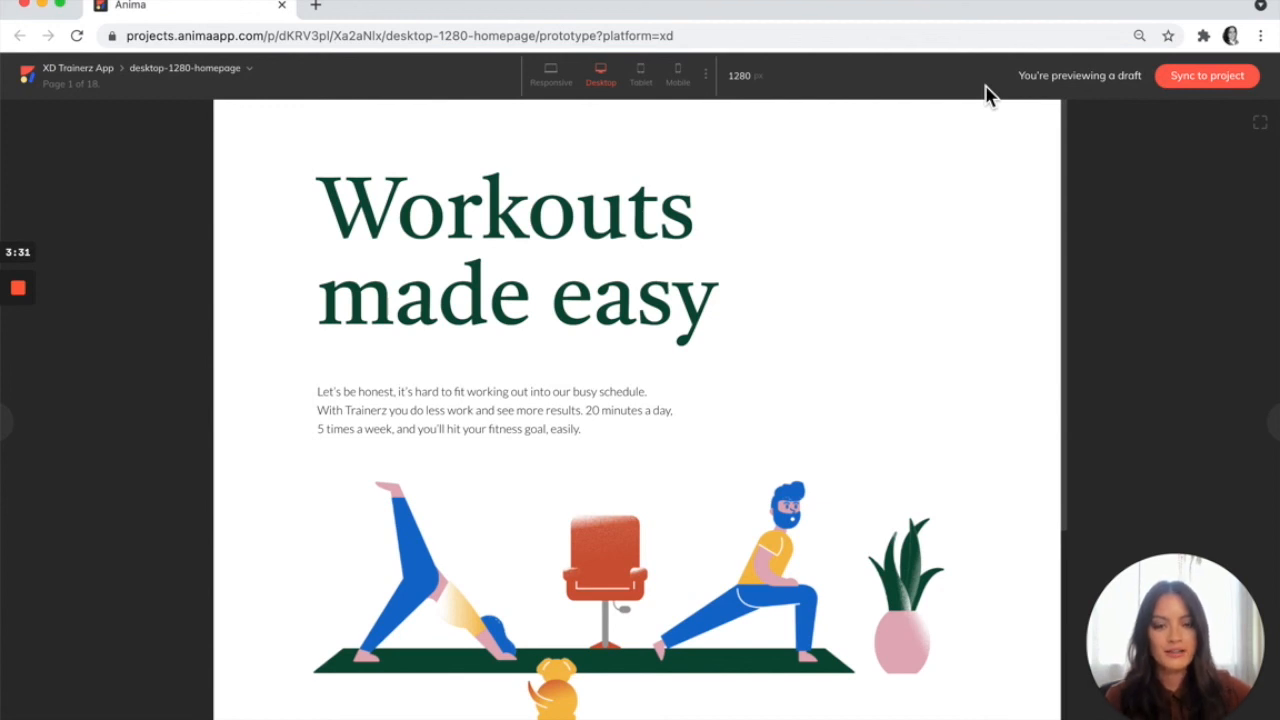
# Scroll the desktop 1280 homepage draft down to the Start your free trial form.
pyautogui.scroll(-3)
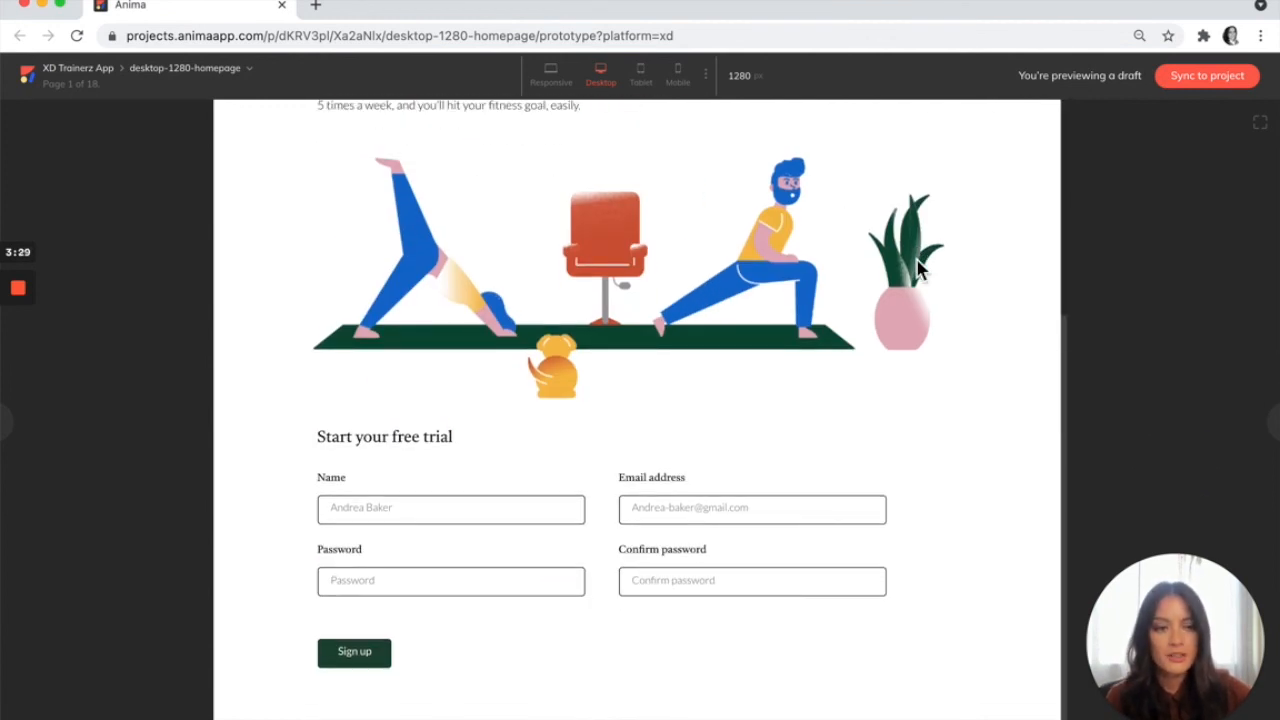
pyautogui.moveTo(1152, 96)
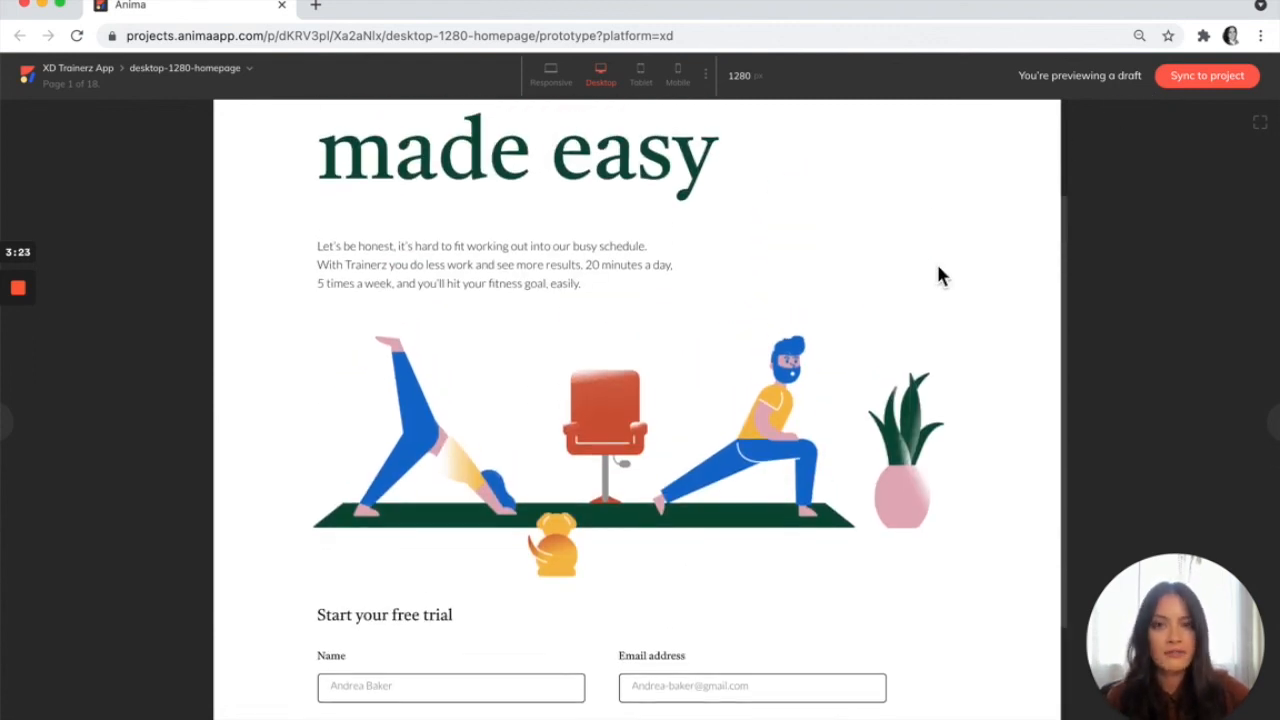
pyautogui.moveTo(640, 76)
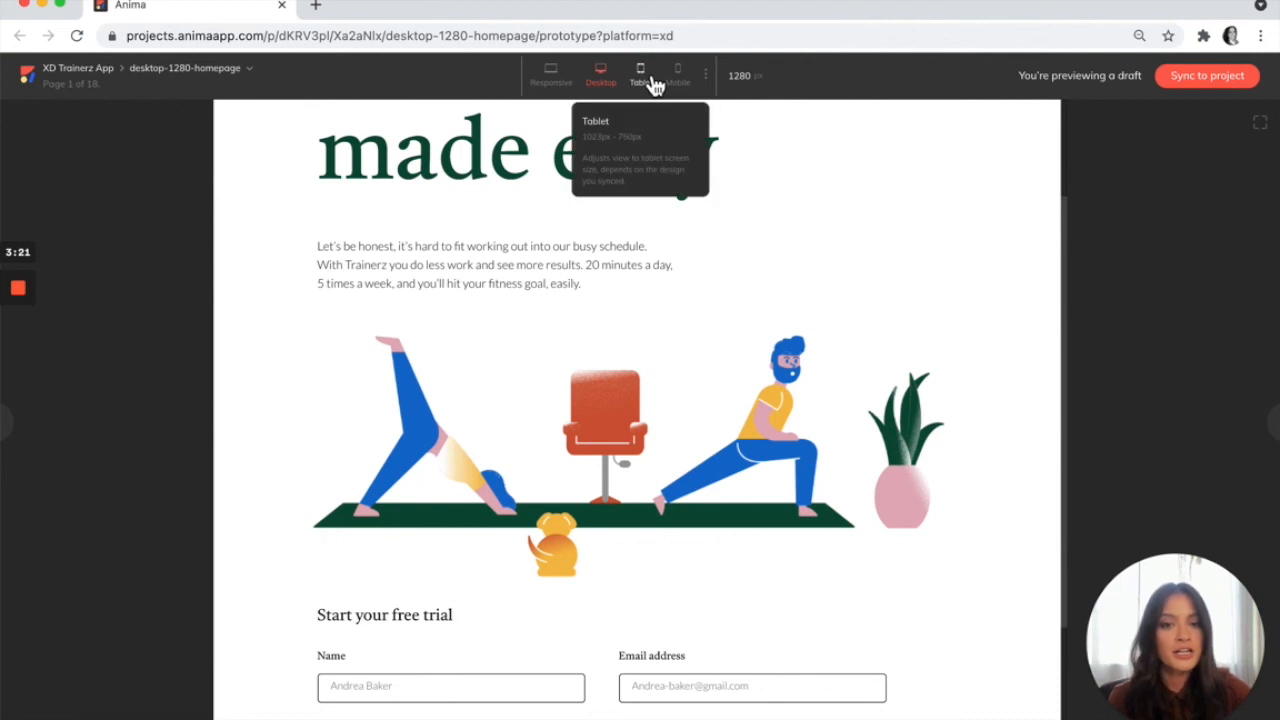
# Switch the draft to the Mobile 375 breakpoint and start Sync to project.
pyautogui.click(676, 72)
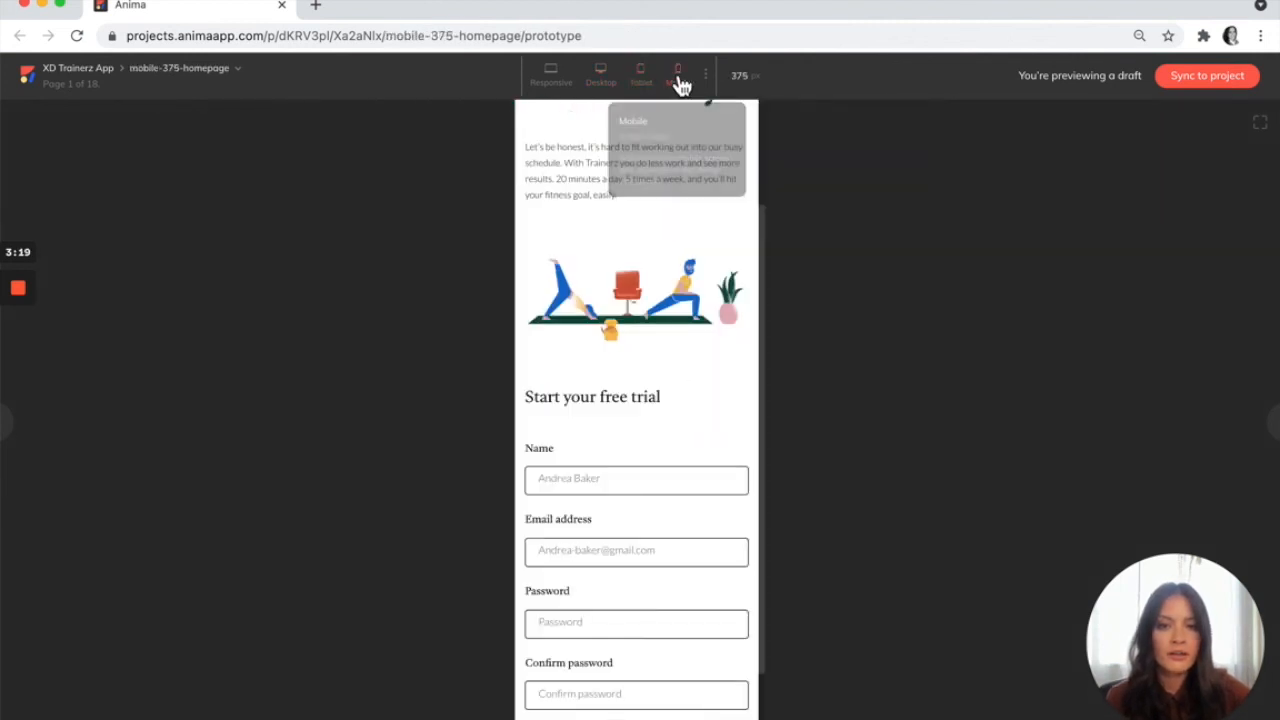
pyautogui.moveTo(1168, 164)
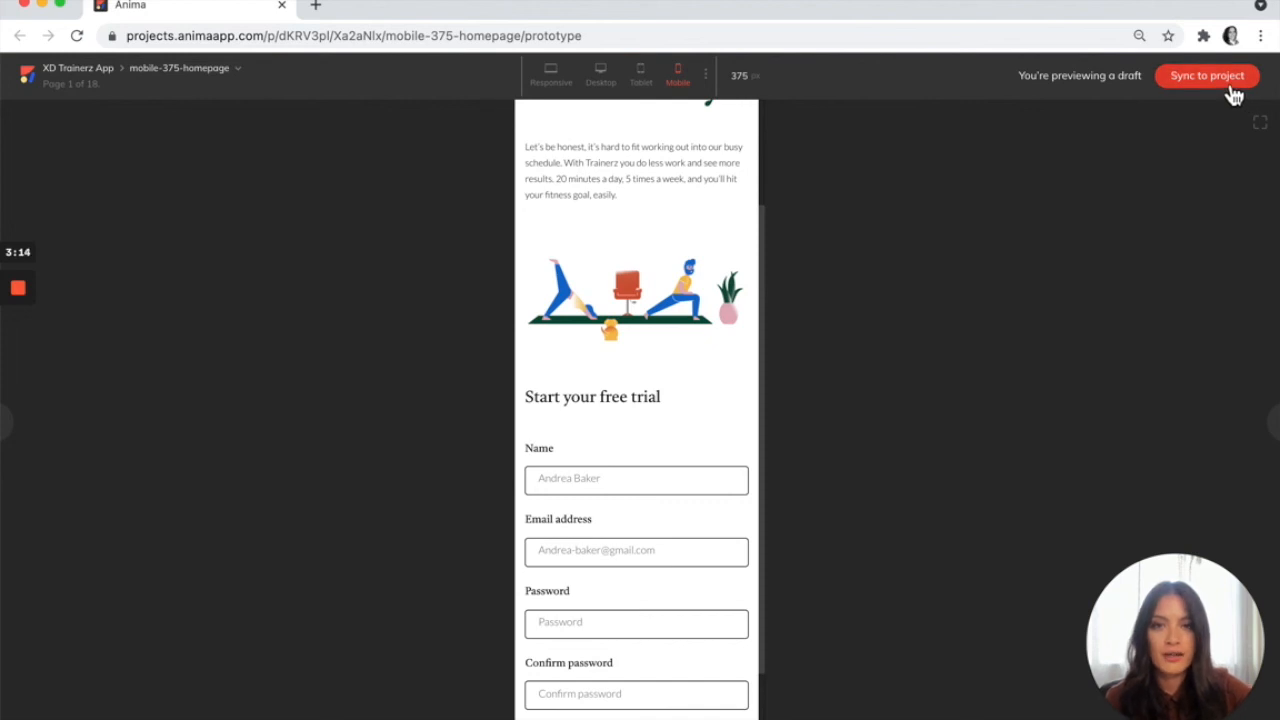
pyautogui.click(1208, 76)
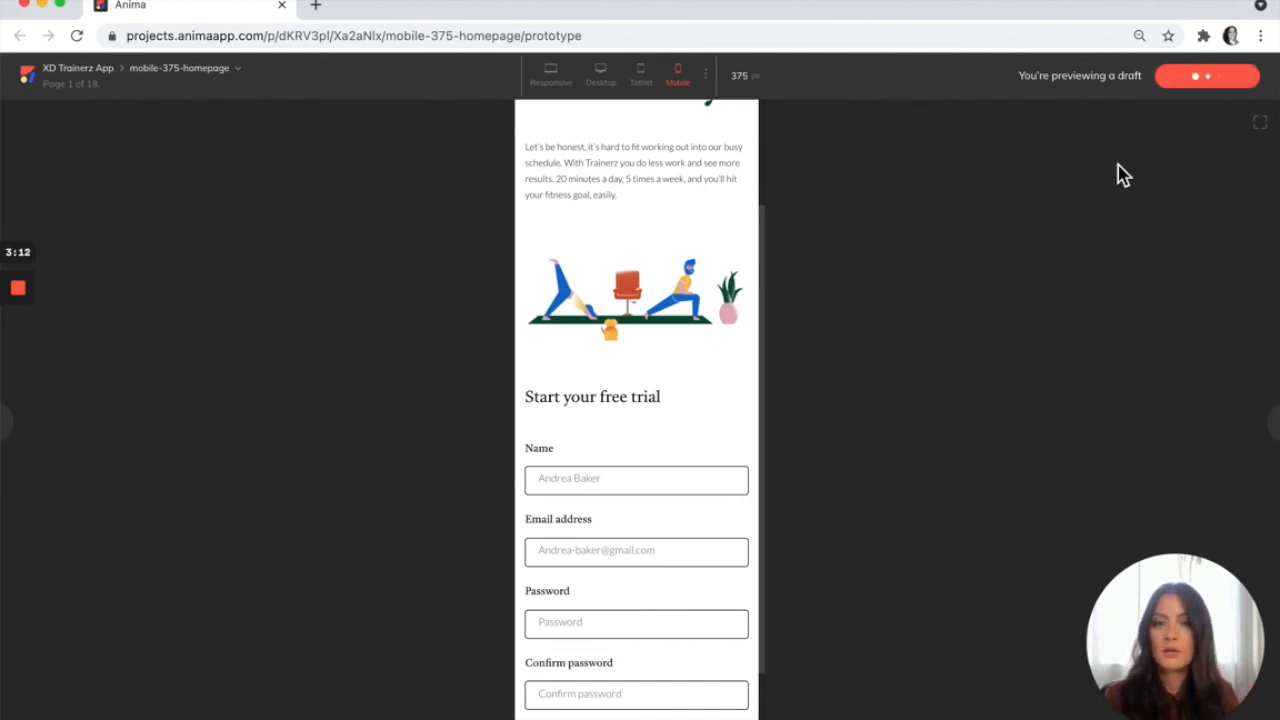